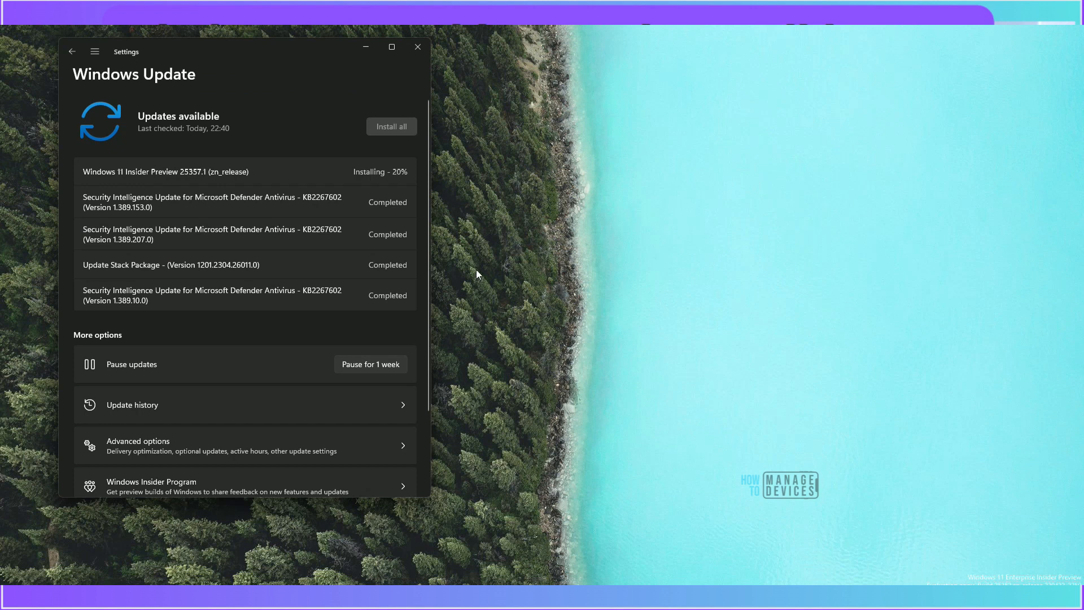
{"action": "mouse_move", "coordinate": [485, 256]}
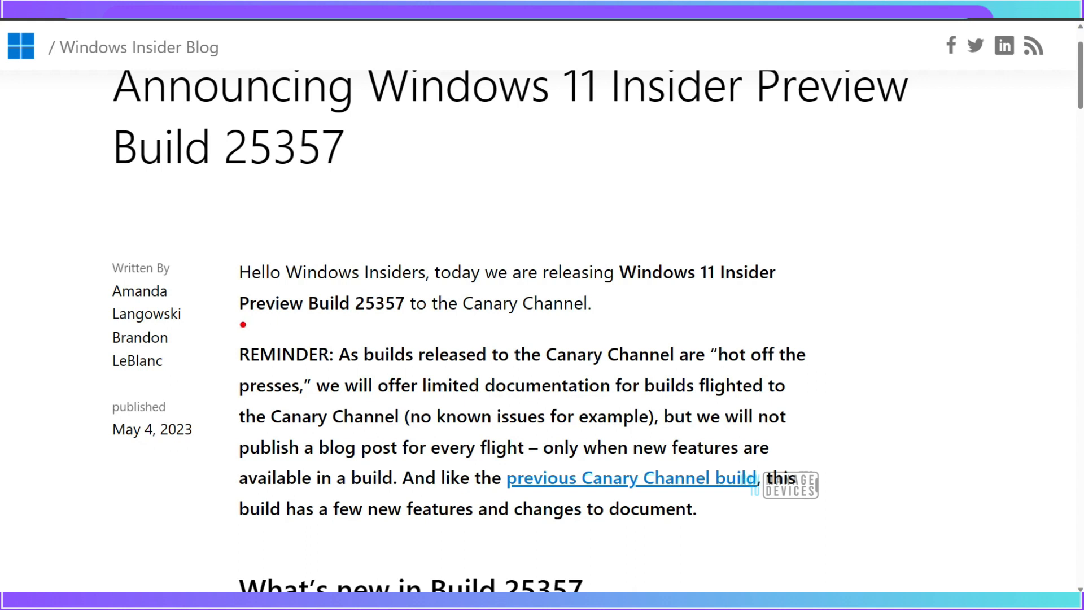
- Scroll the build 25357 post to the Facebook widget preview section and highlight its key lines
{"action": "left_click", "coordinate": [459, 322]}
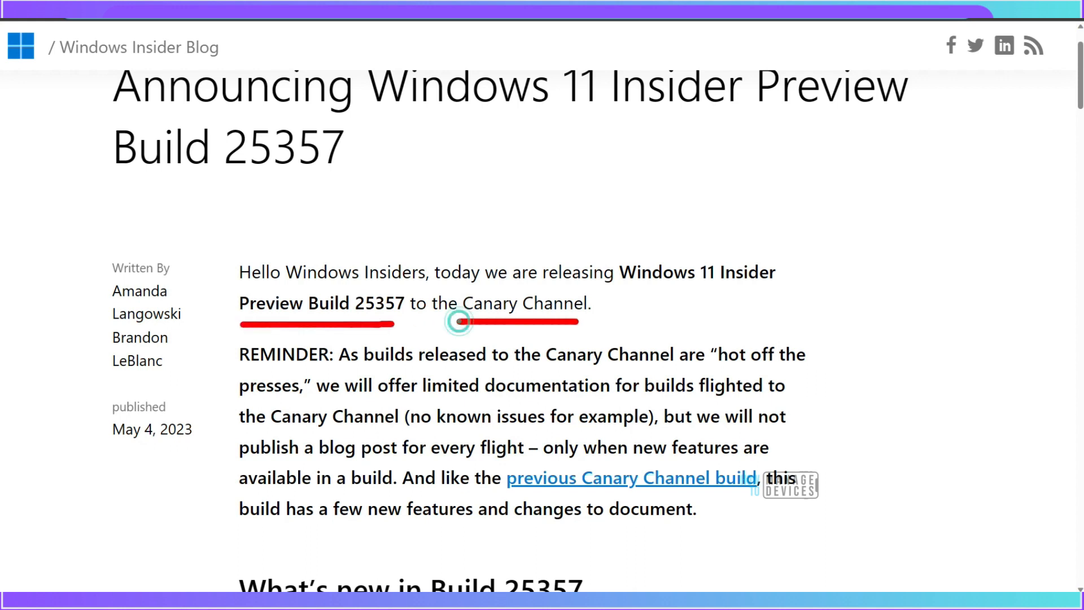
{"action": "scroll", "scroll_direction": "down", "scroll_amount": 3}
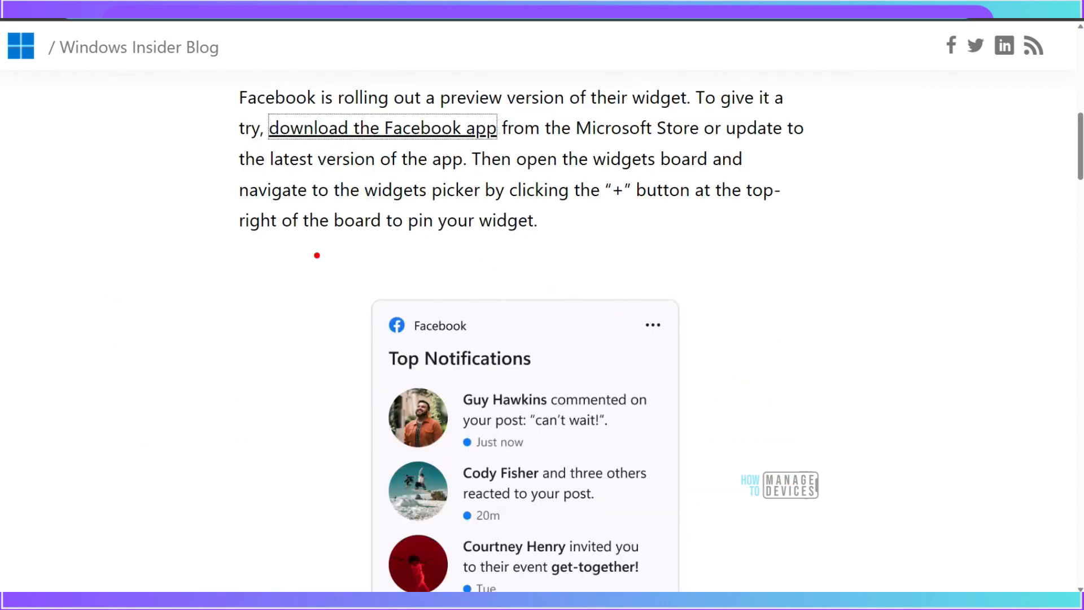
{"action": "mouse_move", "coordinate": [615, 241]}
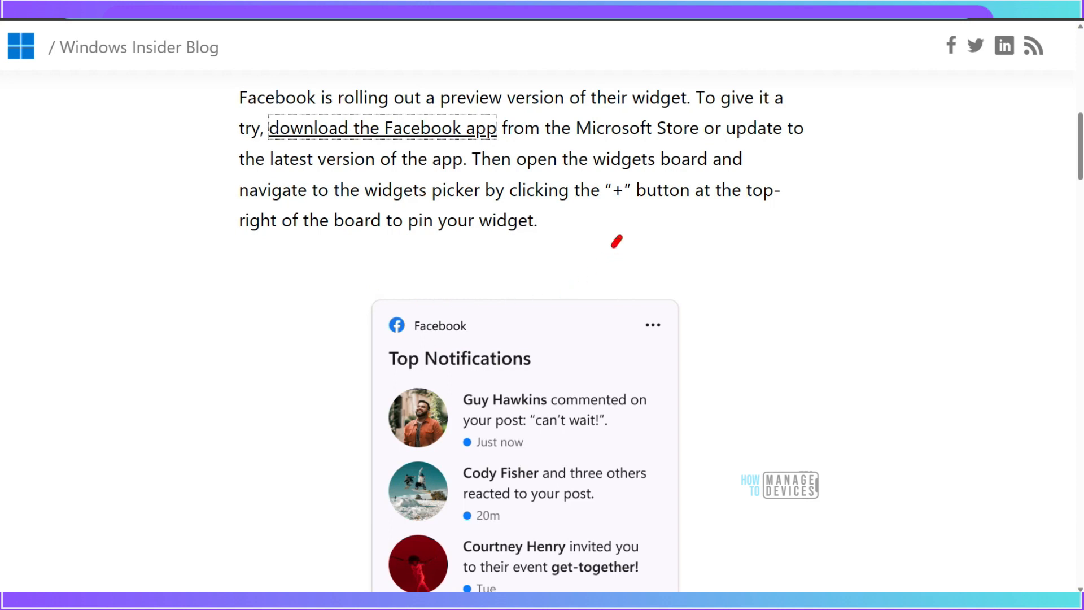
{"action": "left_click_drag", "start_coordinate": [616, 241], "coordinate": [580, 329]}
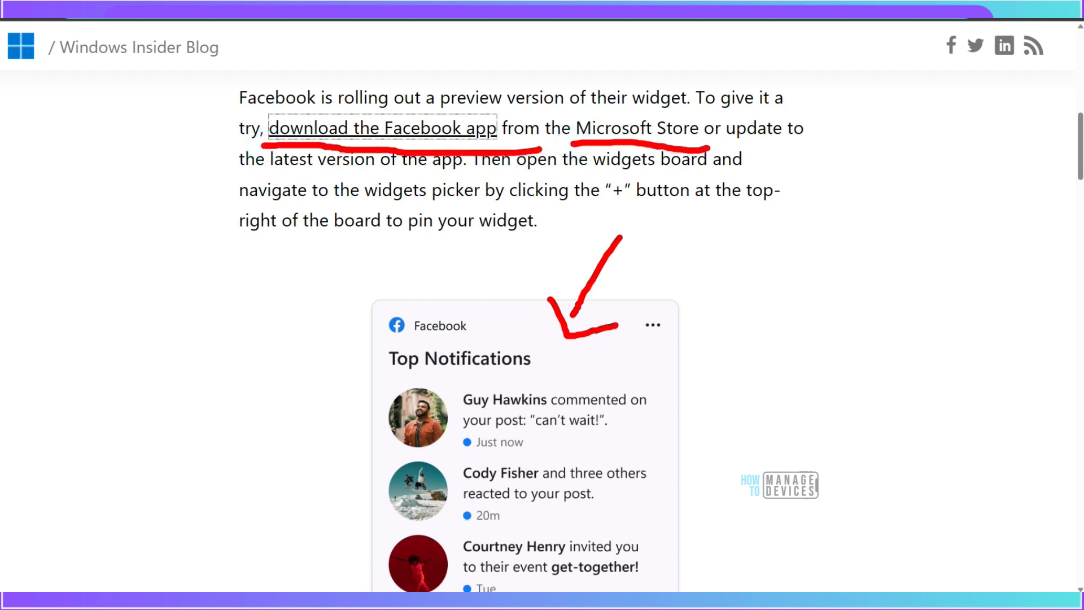
{"action": "left_click_drag", "start_coordinate": [717, 143], "coordinate": [796, 143]}
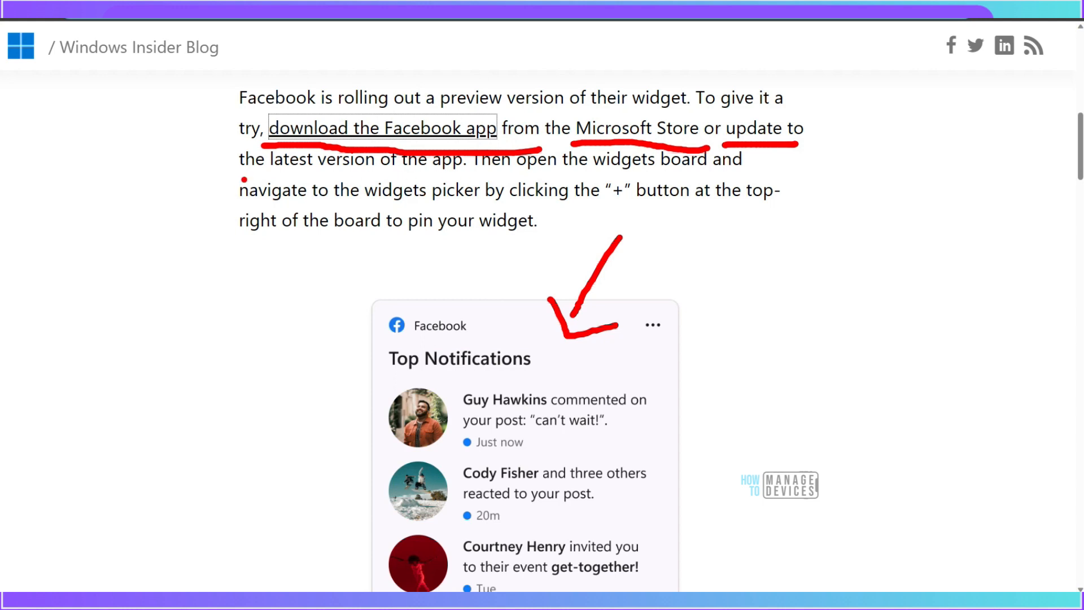
{"action": "left_click_drag", "start_coordinate": [242, 178], "coordinate": [439, 179]}
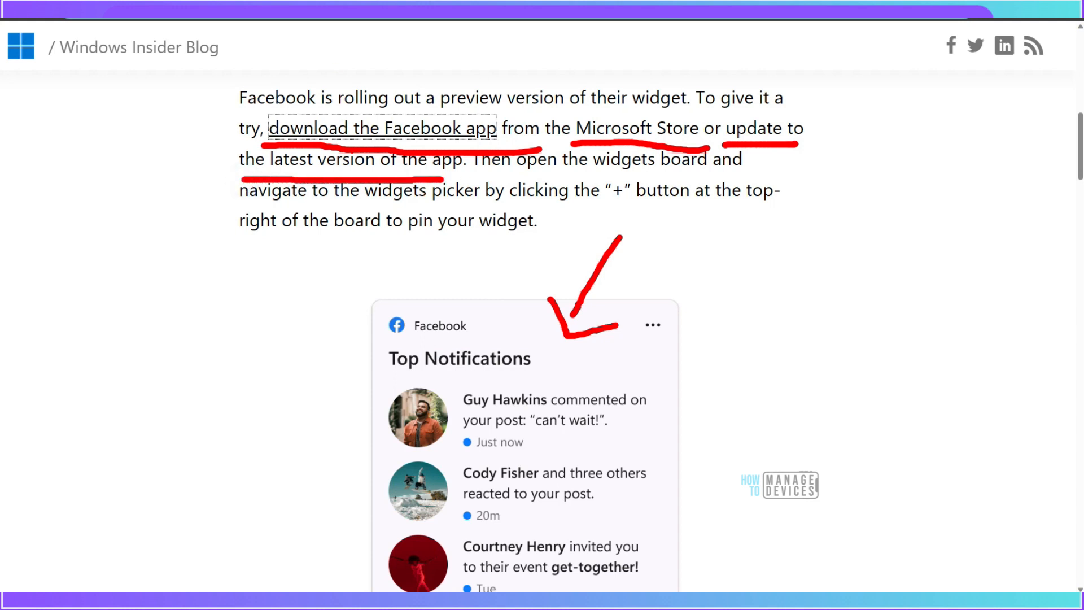
{"action": "left_click", "coordinate": [380, 127]}
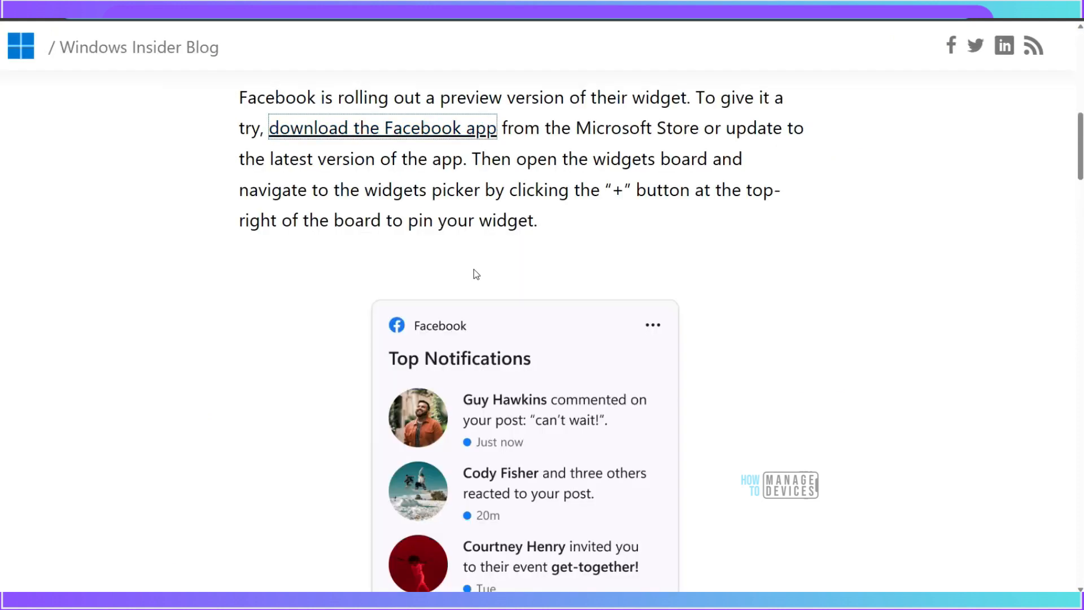
{"action": "mouse_move", "coordinate": [730, 350]}
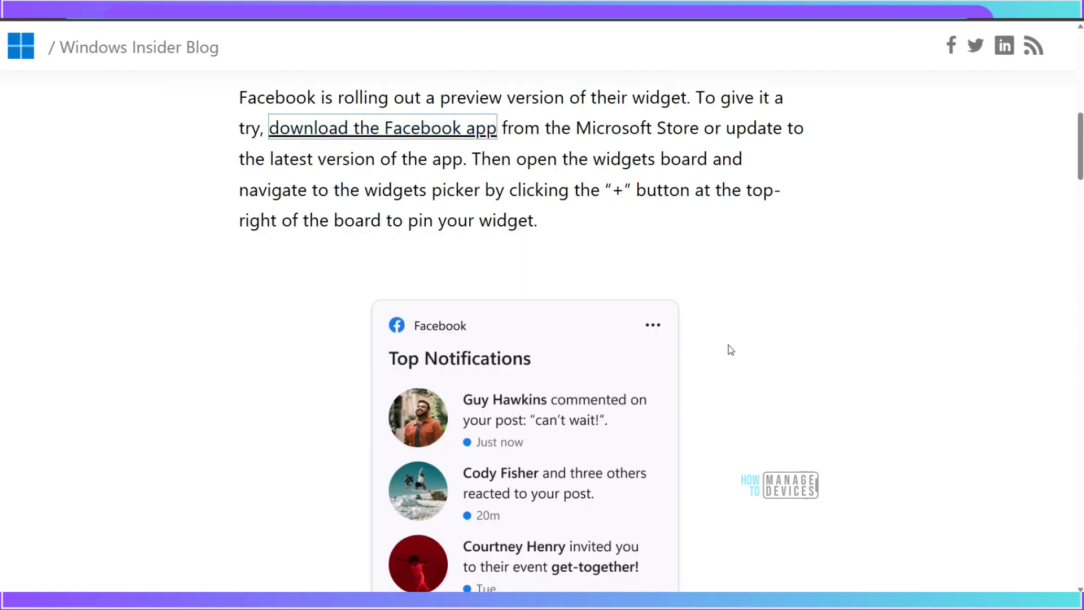
- Scroll further to the Changes and Improvements note on the new Quick Settings volume mixer
{"action": "scroll", "scroll_direction": "down", "scroll_amount": 3}
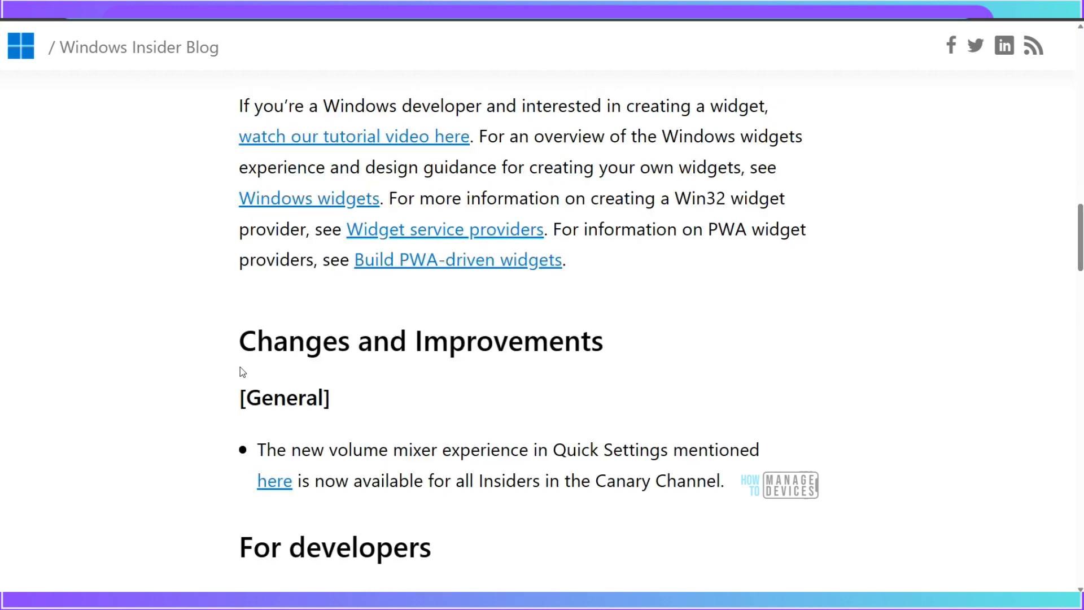
{"action": "left_click_drag", "start_coordinate": [228, 362], "coordinate": [622, 363]}
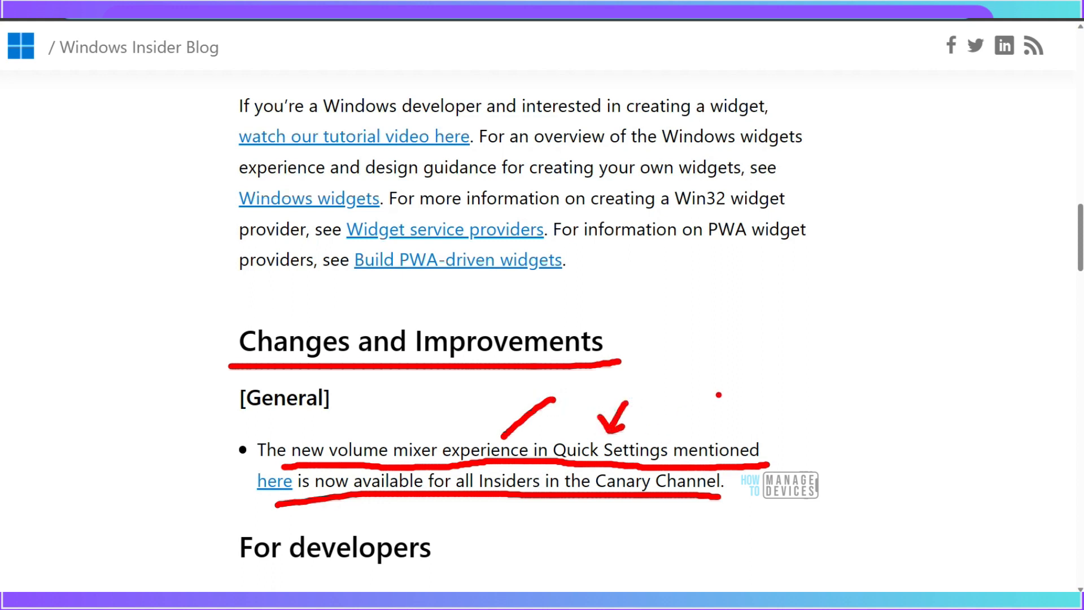
{"action": "scroll", "scroll_direction": "down", "scroll_amount": 3}
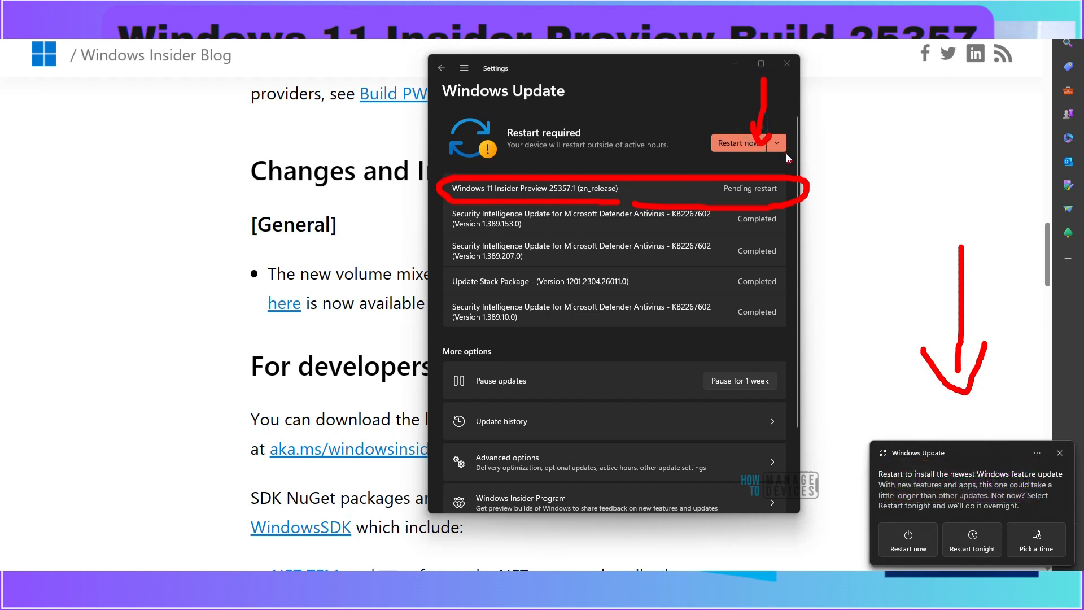
- Restart now from Windows Update to finish installing Insider Preview 25357.1
{"action": "left_click", "coordinate": [776, 143]}
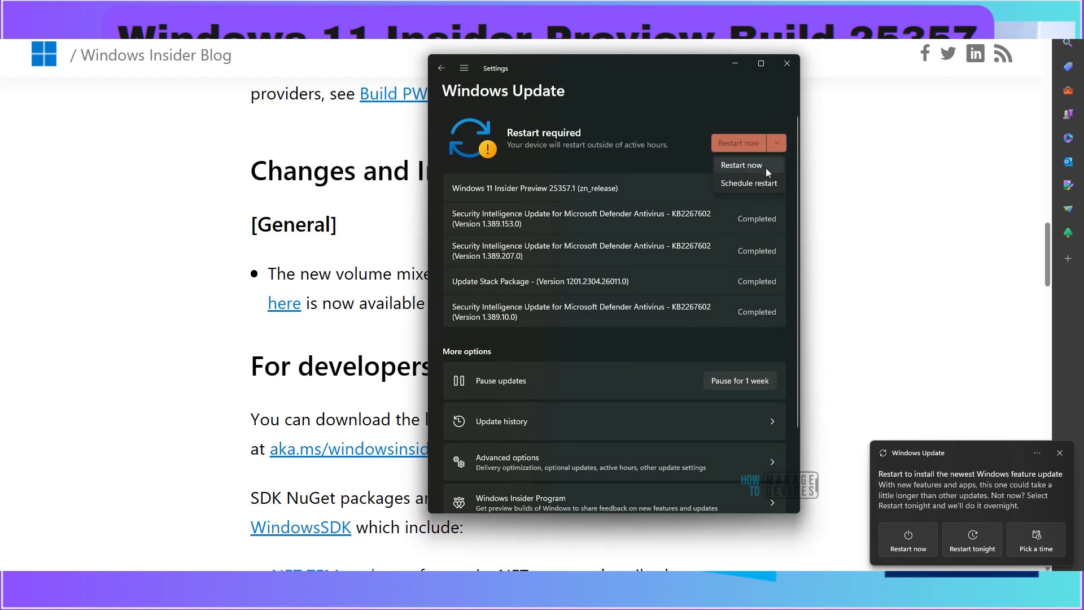
{"action": "left_click", "coordinate": [506, 421]}
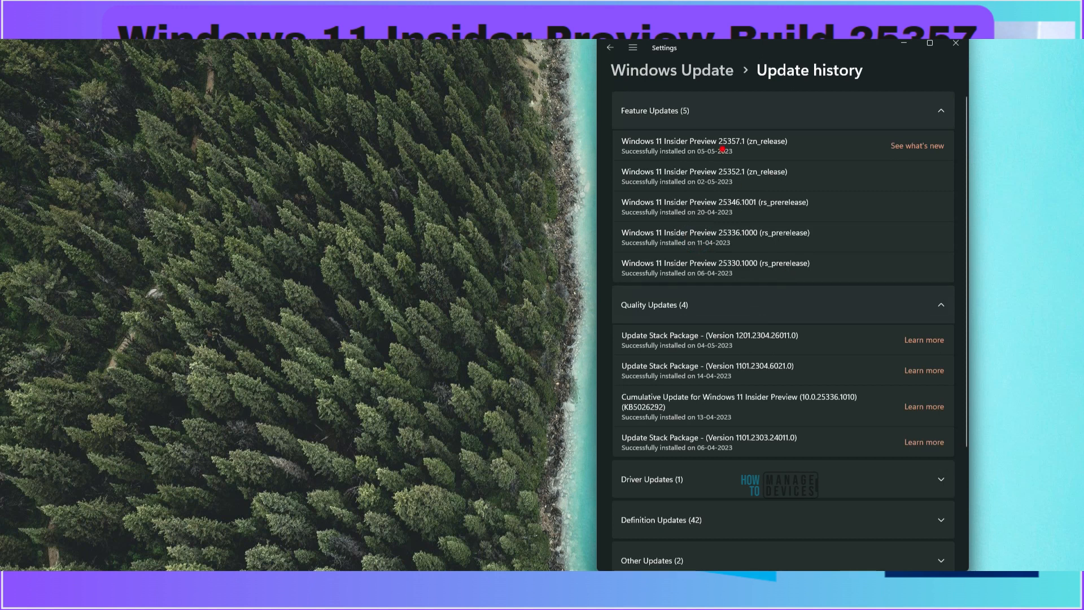
- Show Update history listing Insider Preview 25357.1 as successfully installed
{"action": "left_click", "coordinate": [855, 94]}
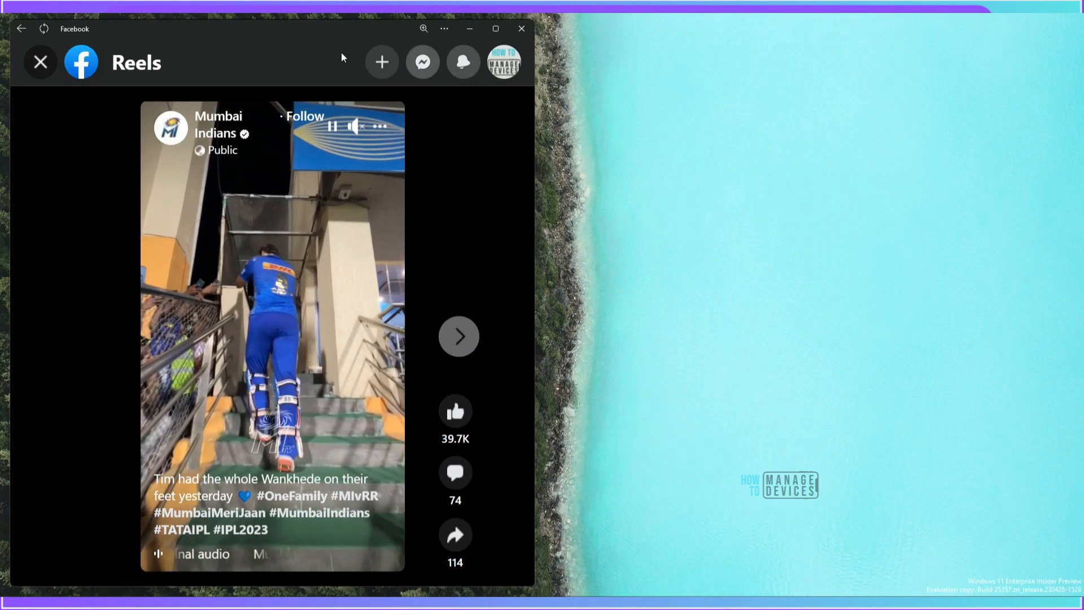
{"action": "mouse_move", "coordinate": [380, 126]}
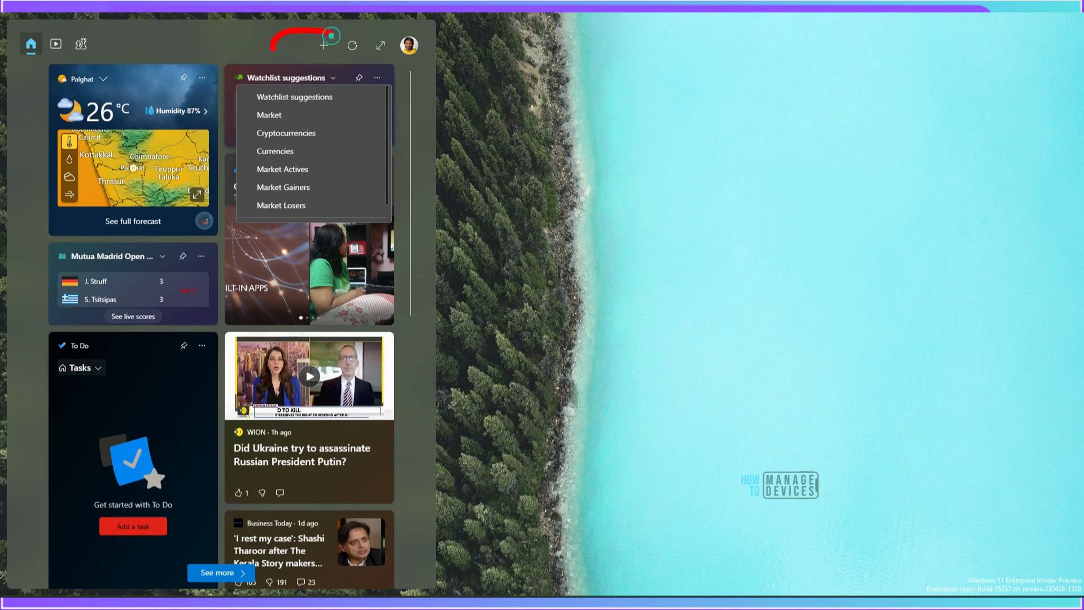
- Add the Facebook widget from Add Widgets so it appears on the Widgets board
{"action": "left_click", "coordinate": [322, 45]}
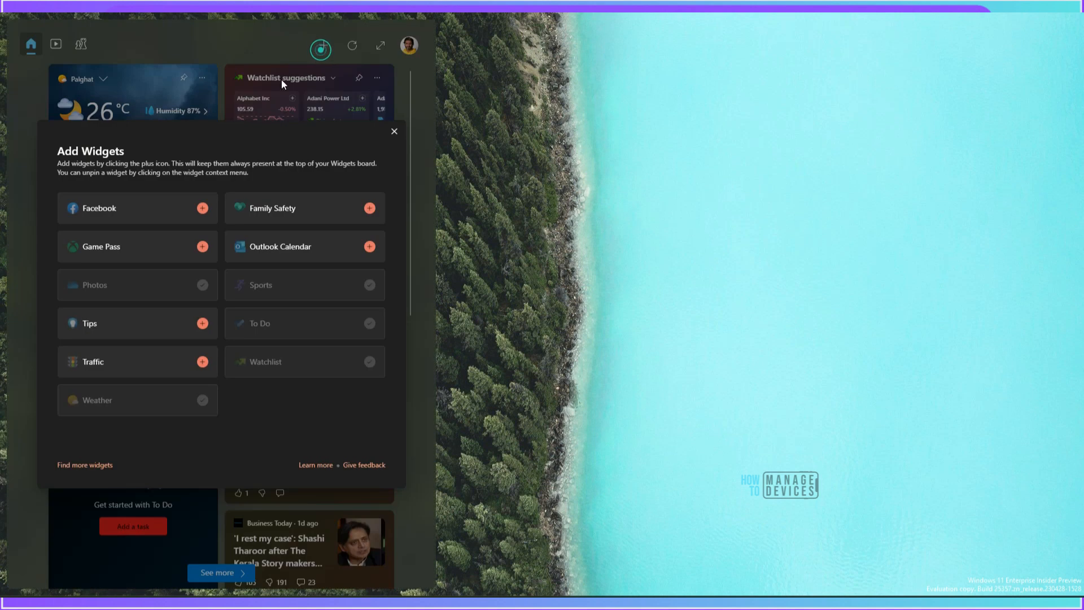
{"action": "left_click", "coordinate": [393, 131]}
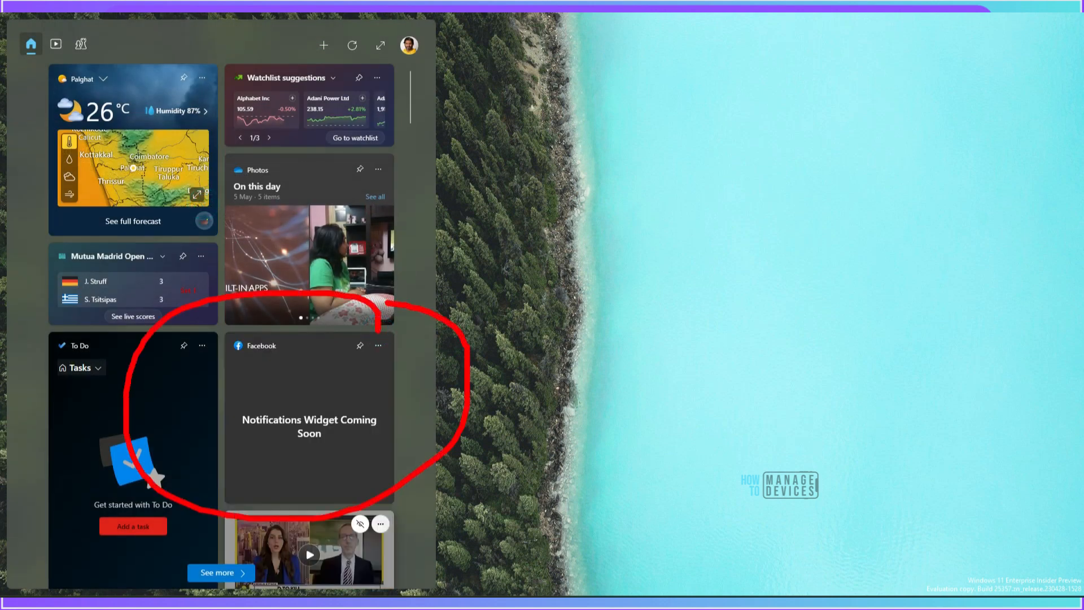
{"action": "left_click", "coordinate": [378, 345]}
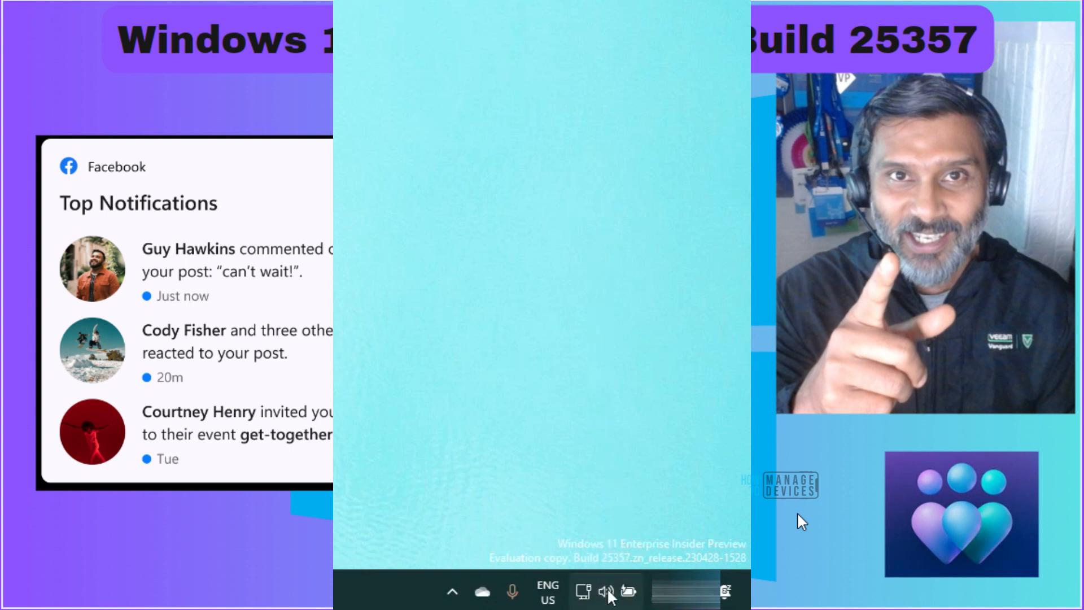
- Show the Quick Settings sound output page scrolled to the new per-app Volume mixer
{"action": "left_click", "coordinate": [608, 591]}
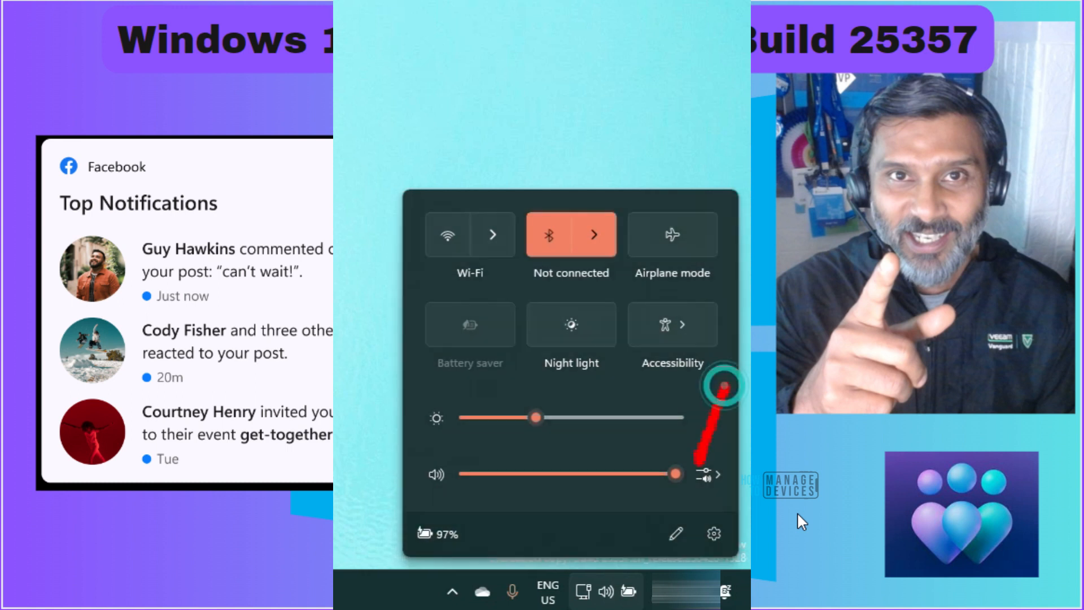
{"action": "left_click", "coordinate": [708, 474]}
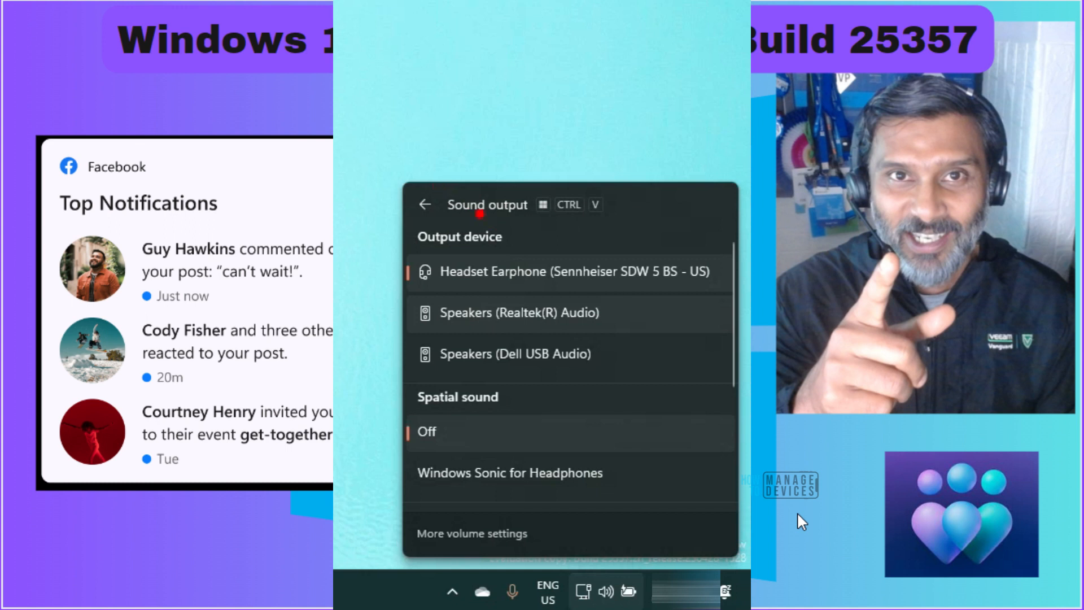
{"action": "scroll", "scroll_direction": "down", "scroll_amount": 3}
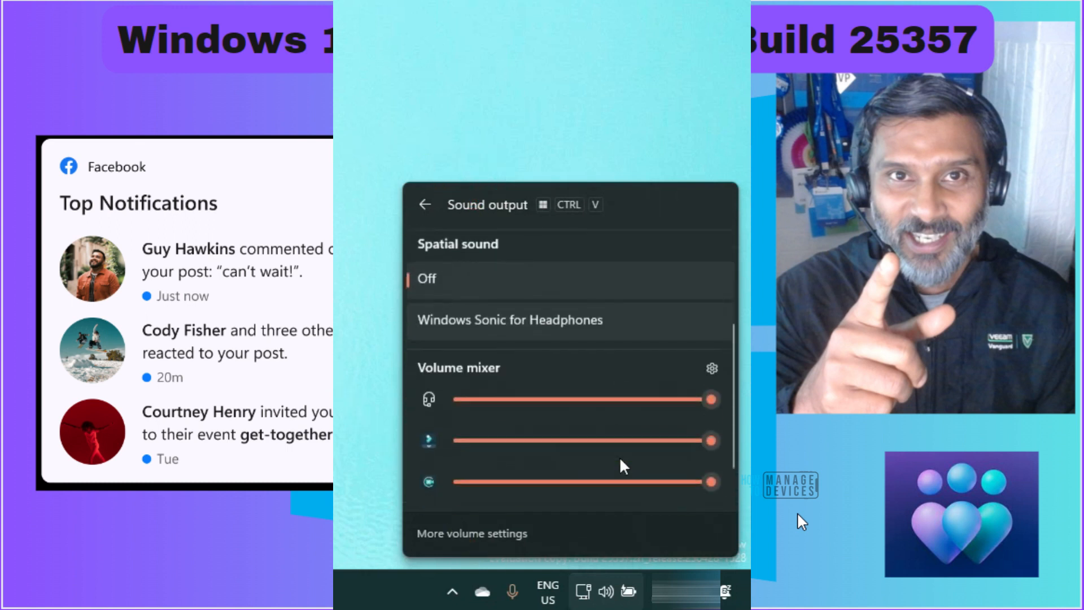
{"action": "scroll", "scroll_direction": "down", "scroll_amount": 3}
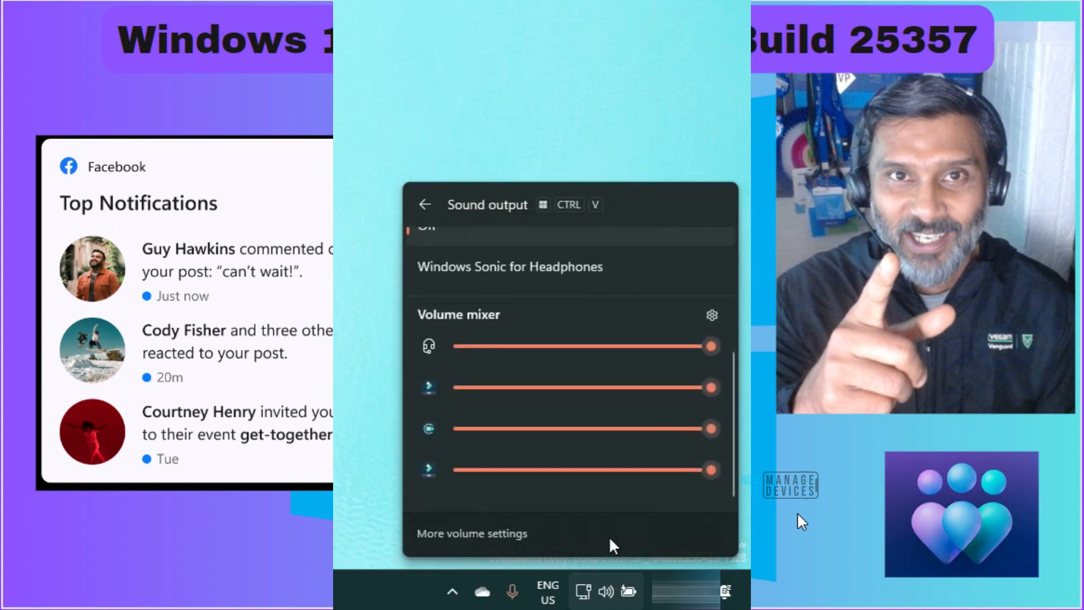